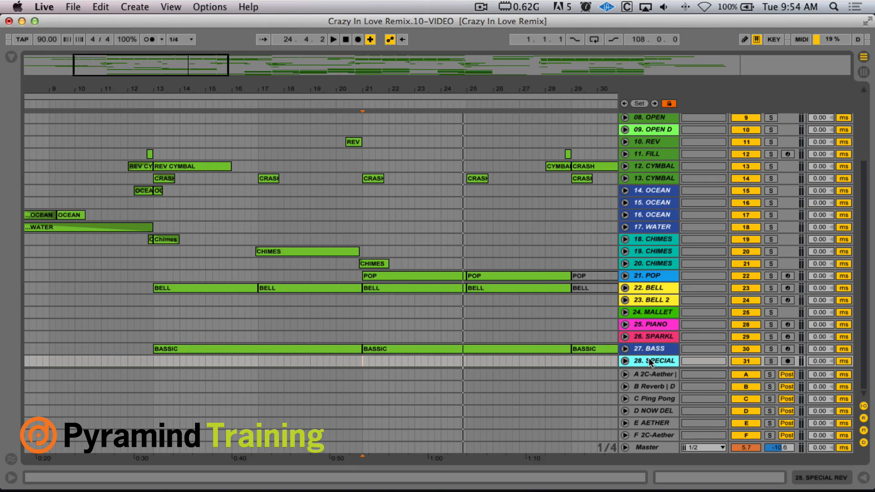
Insert two audio tracks after 28 SPECIAL and name them ROUTING and RESAMPLING
click(133, 7)
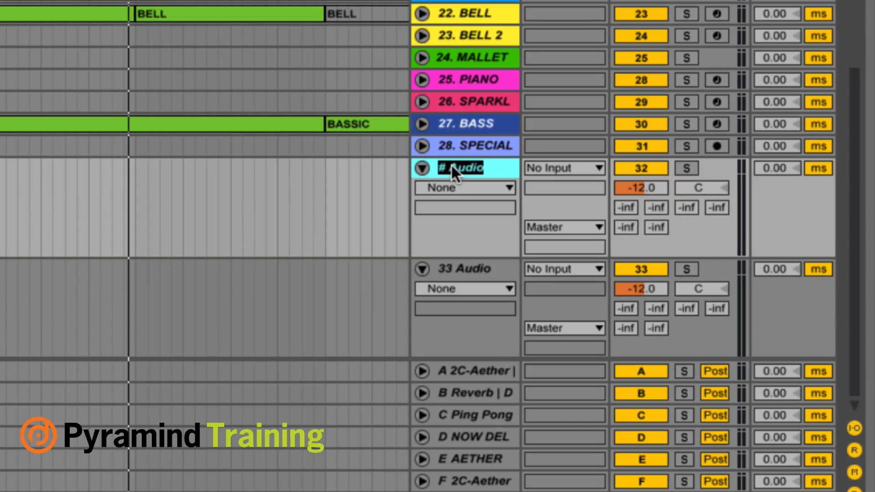
text(RC)
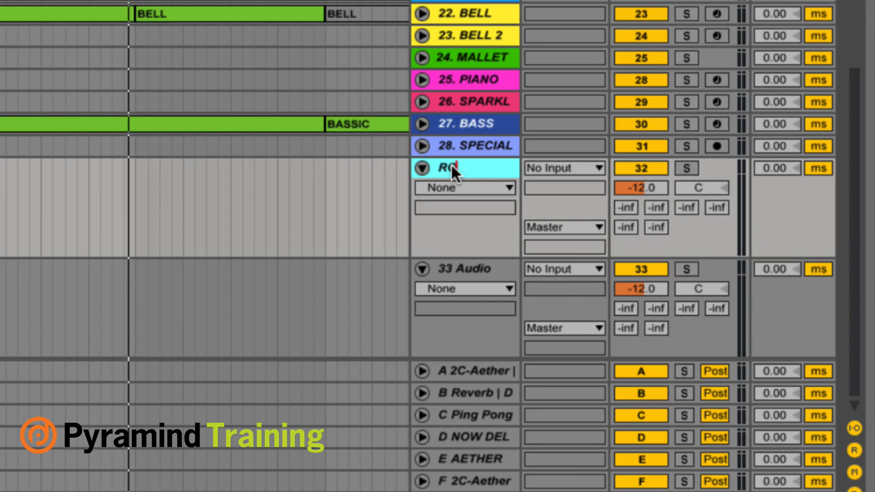
click(469, 269)
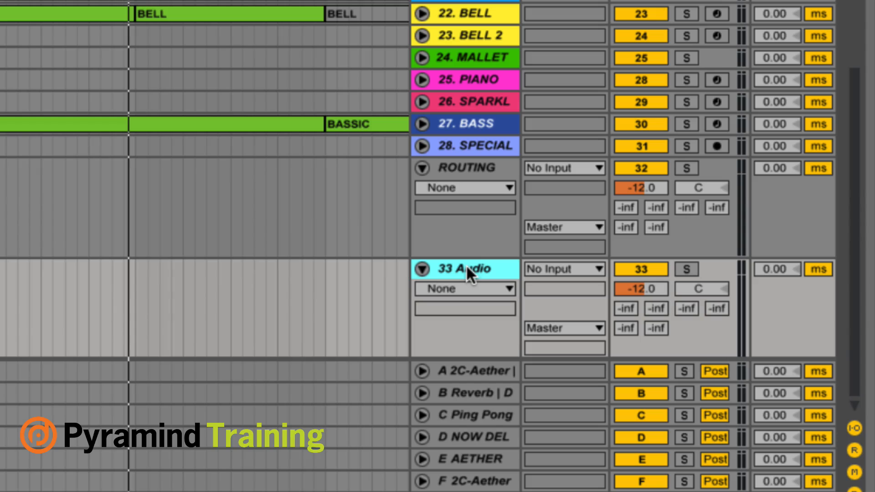
double_click(463, 268)
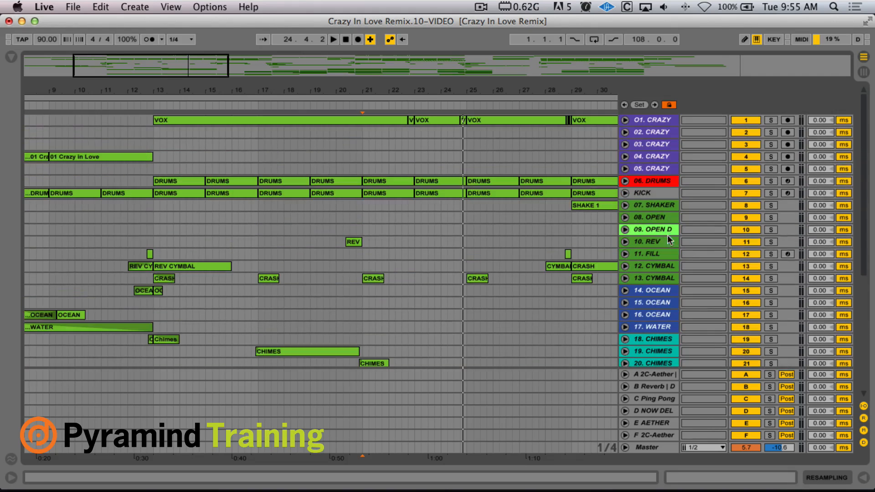
scroll(down, 3)
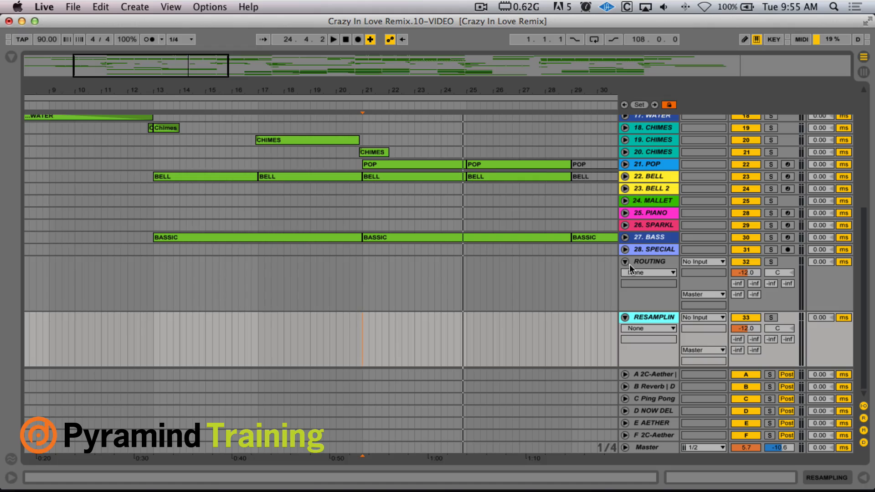
click(650, 260)
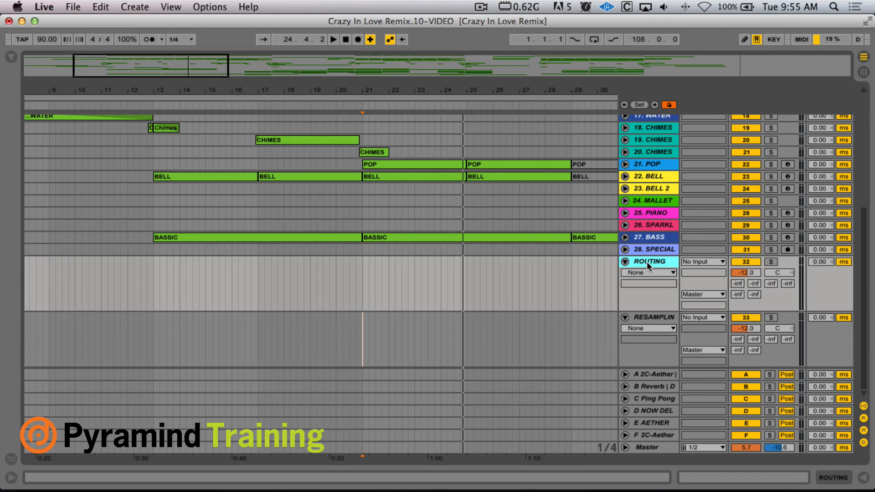
click(653, 249)
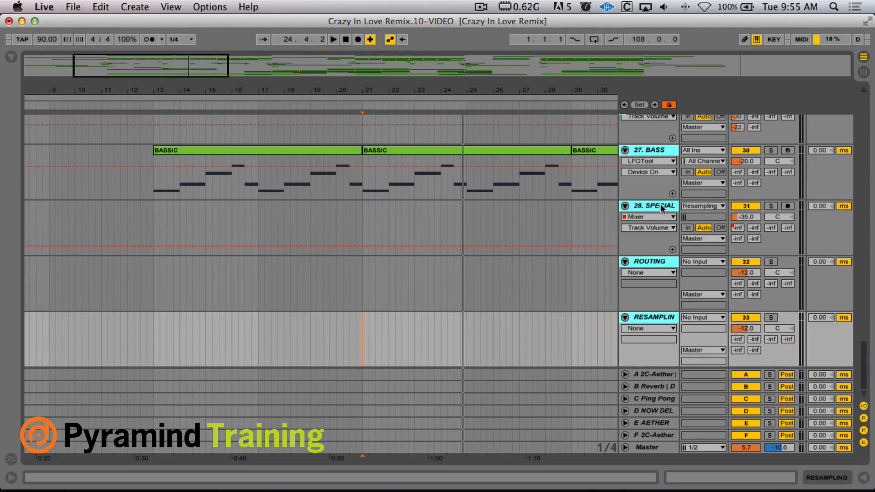
Set the tracks' Audio To to ROUTING and raise the ROUTING track volume to 0 dB
click(654, 206)
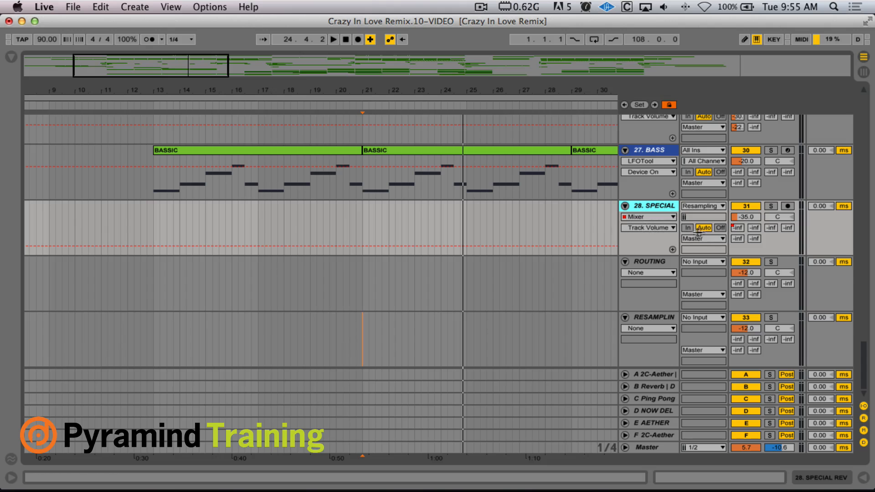
click(652, 205)
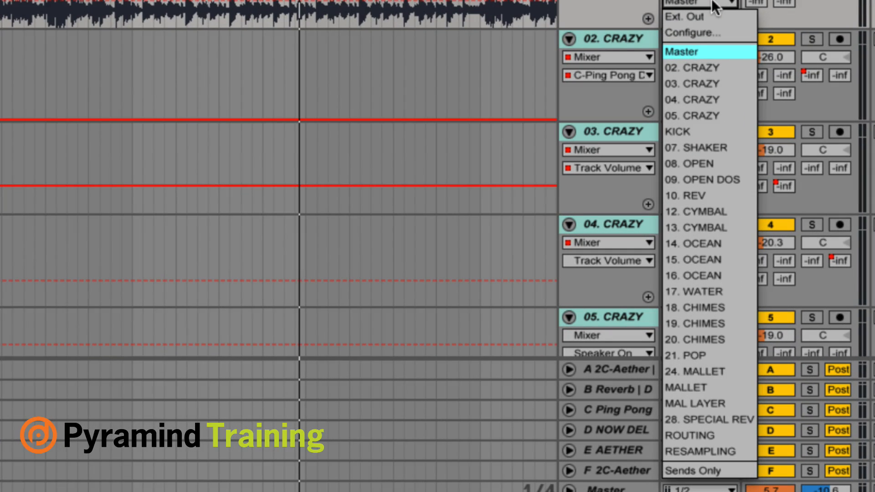
mouse_move(699, 443)
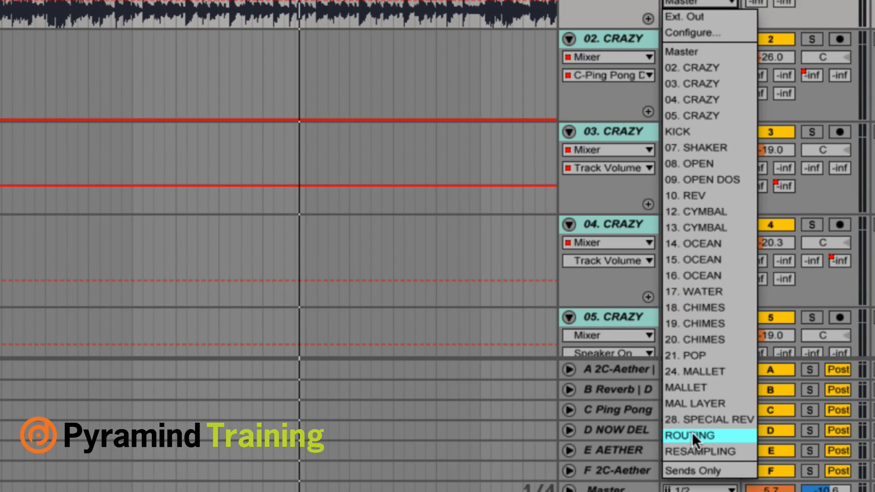
click(696, 435)
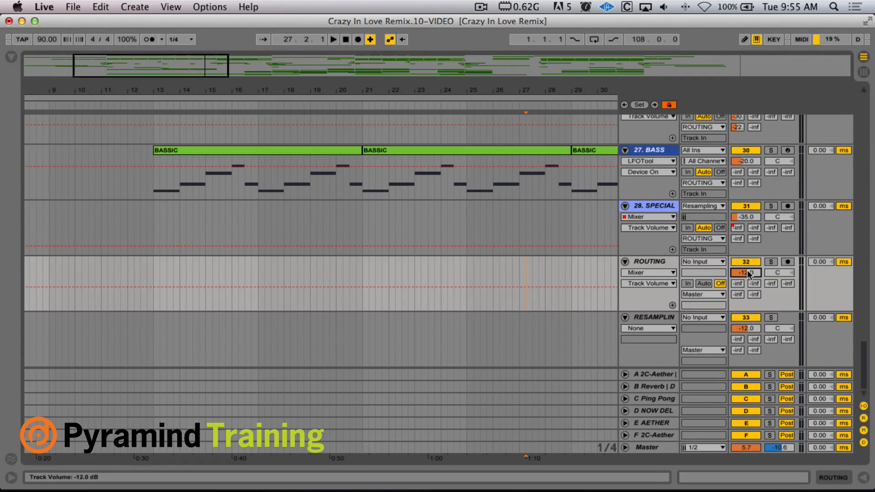
drag(745, 272, 746, 263)
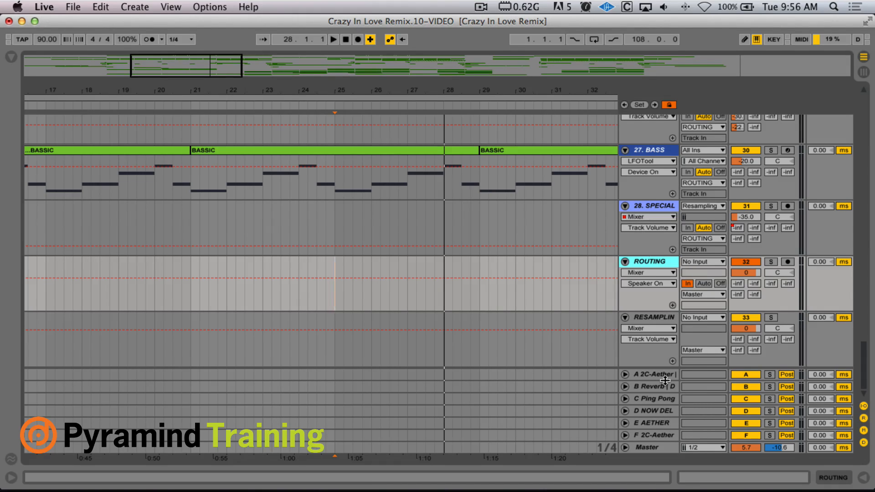
mouse_move(670, 442)
text(R)
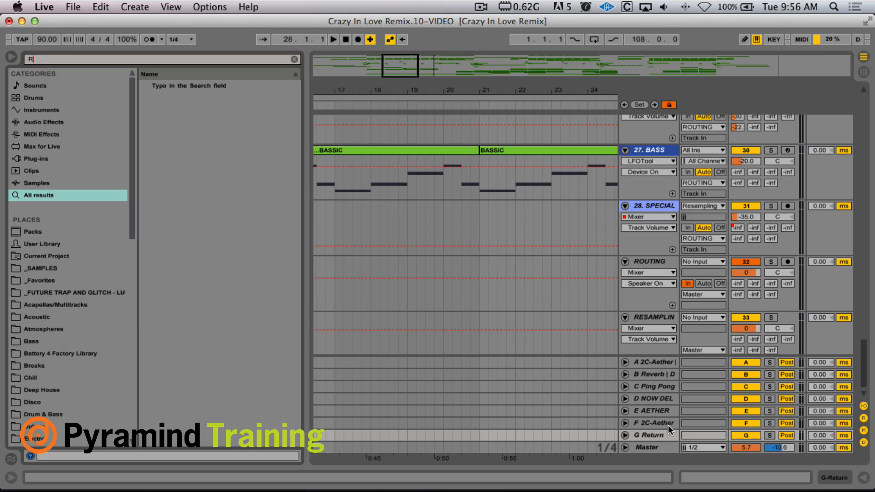
Create a return track with Reverb then Compressor and adjust the compressor threshold
text(EVERB)
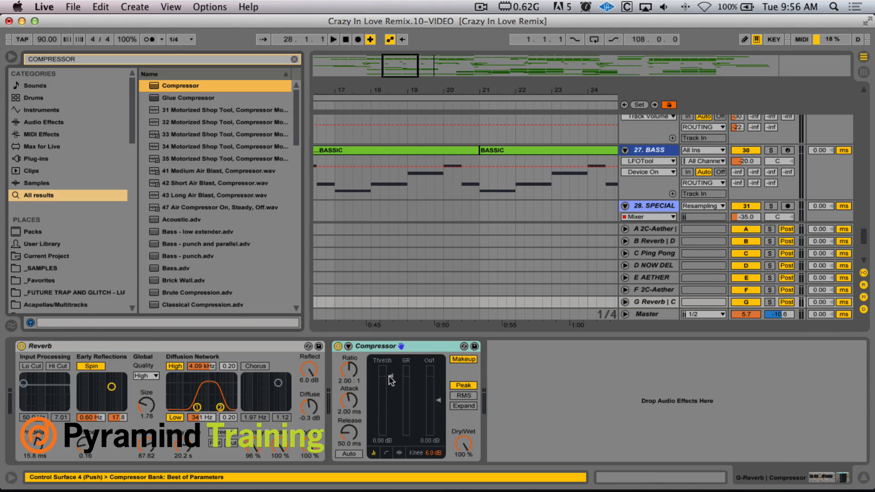
drag(391, 379, 391, 402)
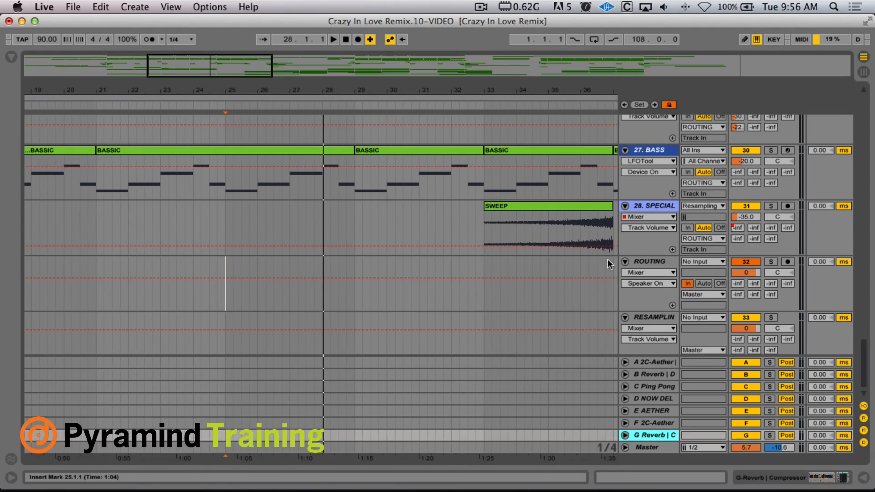
Fold all tracks into a compact overview with ROUTING and RESAMPLING selected
click(653, 261)
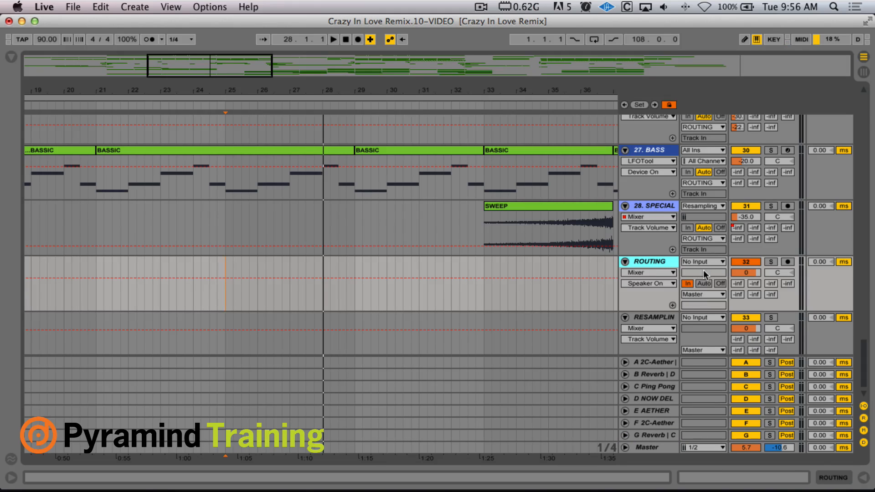
click(651, 317)
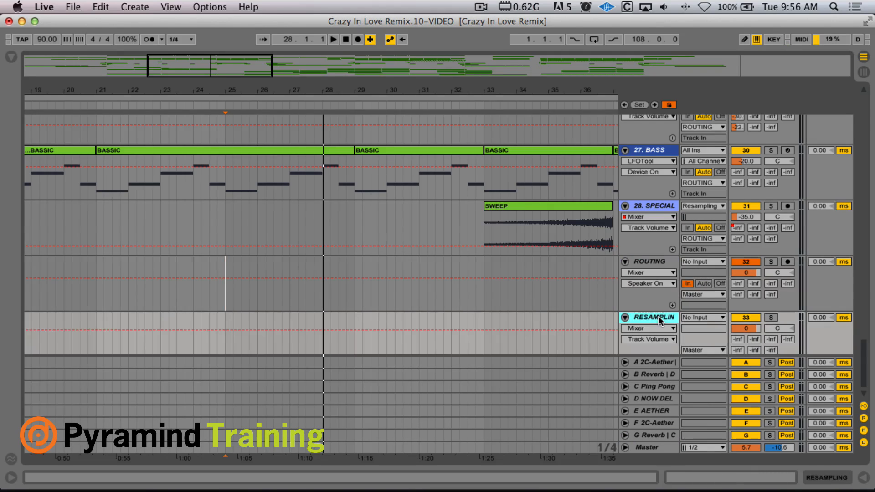
click(702, 317)
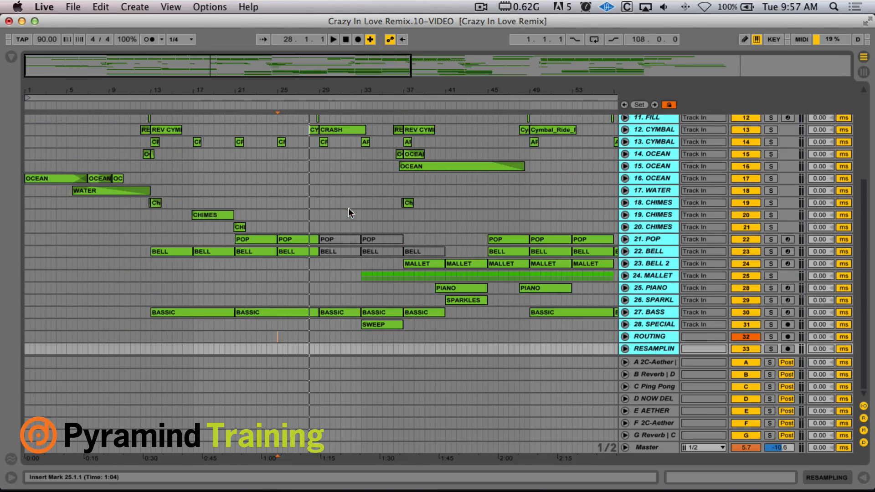
mouse_move(301, 353)
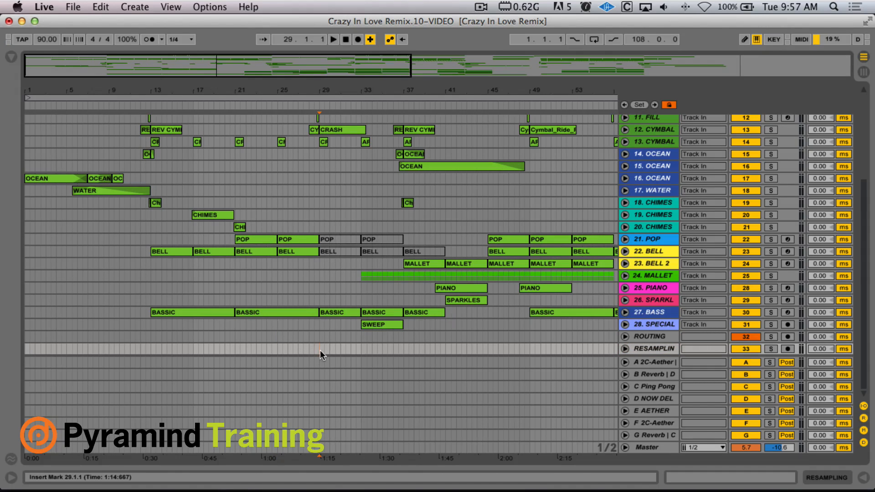
Mark a stretch of bars on the RESAMPLING lane just before the greyed-out clips
drag(320, 349, 362, 349)
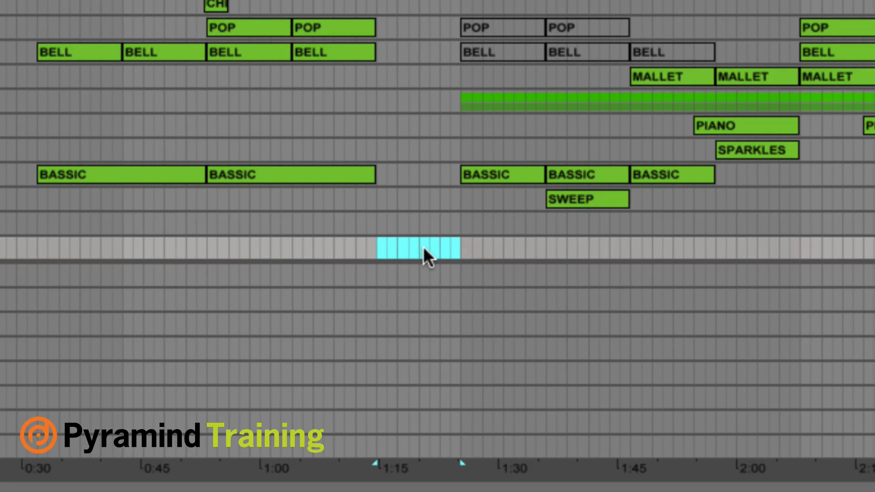
mouse_move(445, 247)
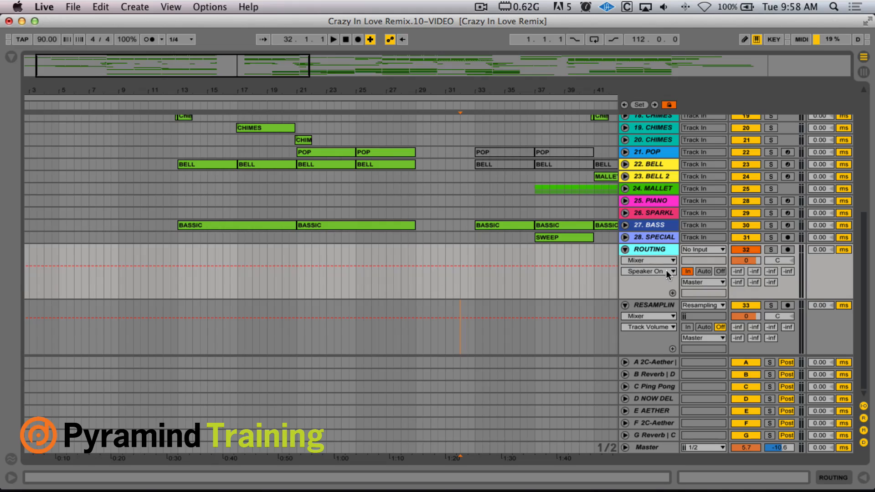
Ramp ROUTING's G-Reverb send to 0.0 dB at bar 29 and arm RESAMPLING to record
click(663, 271)
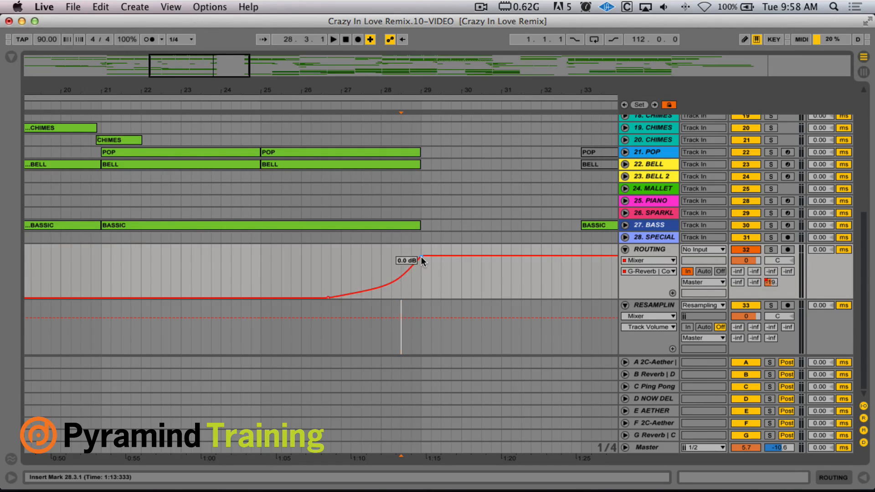
drag(418, 261, 421, 258)
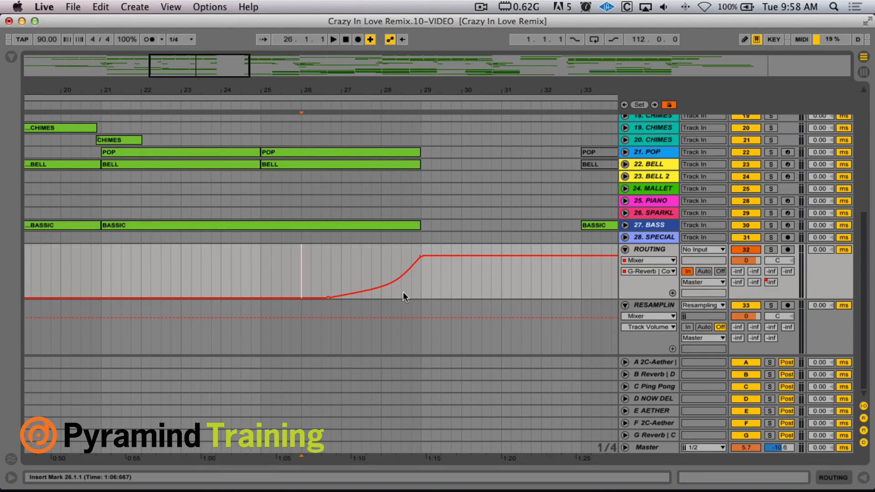
click(333, 39)
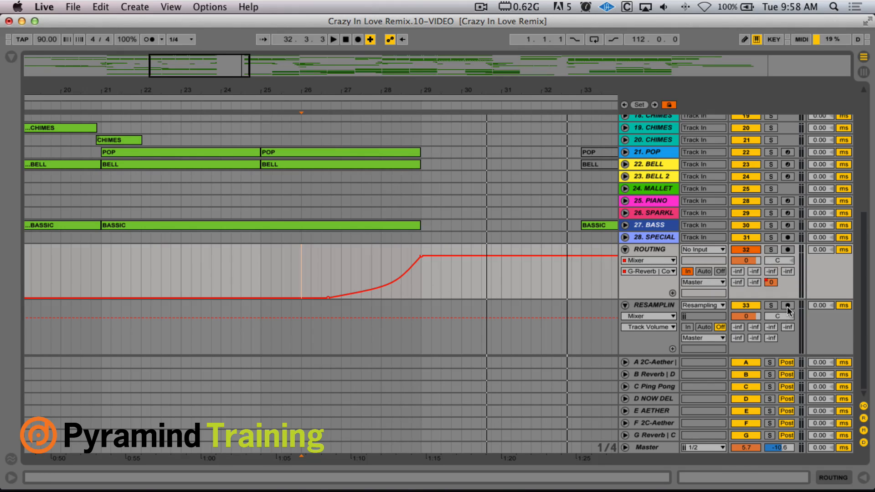
click(787, 306)
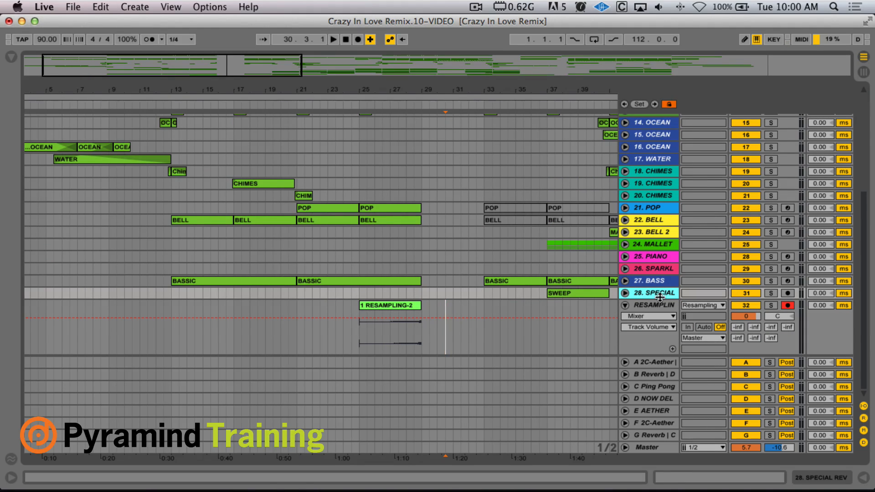
Select the 4-bar gap at bar 29 and delete that time to restore clip positions
click(653, 305)
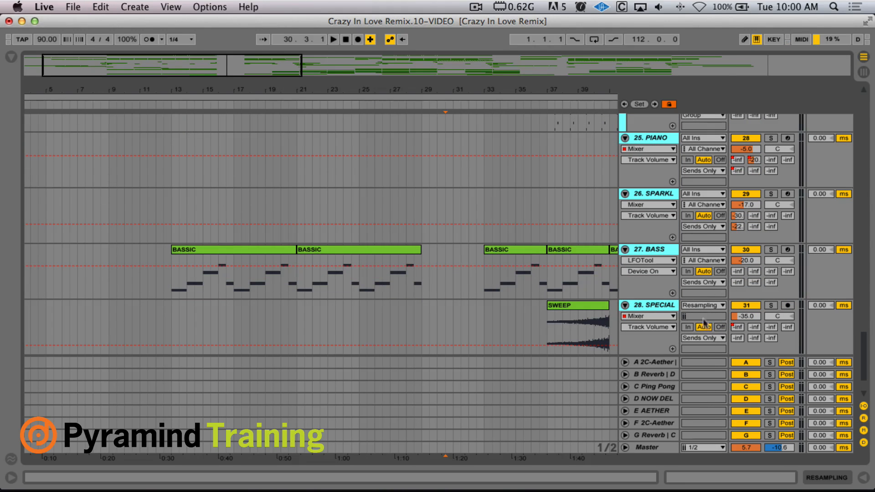
click(703, 305)
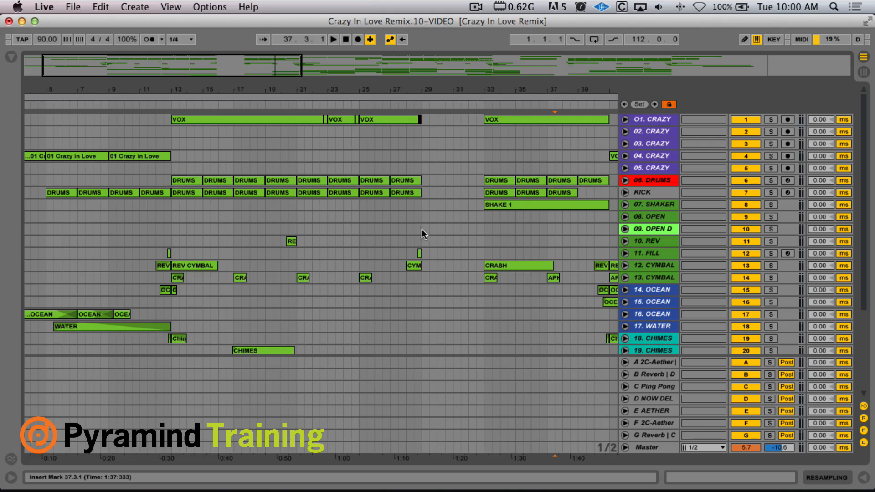
drag(424, 228, 483, 228)
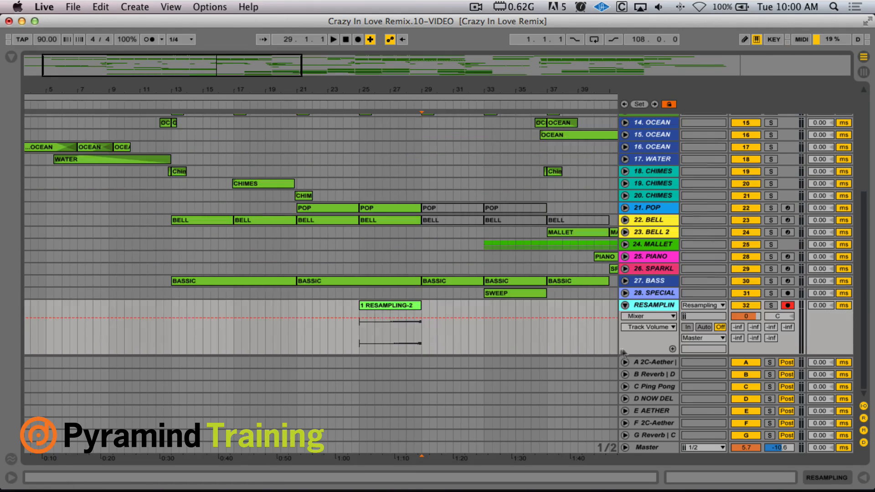
Shape a fade-in on the 1 RESAMPLING-2 clip and set the track volume to -6.8 dB
click(403, 306)
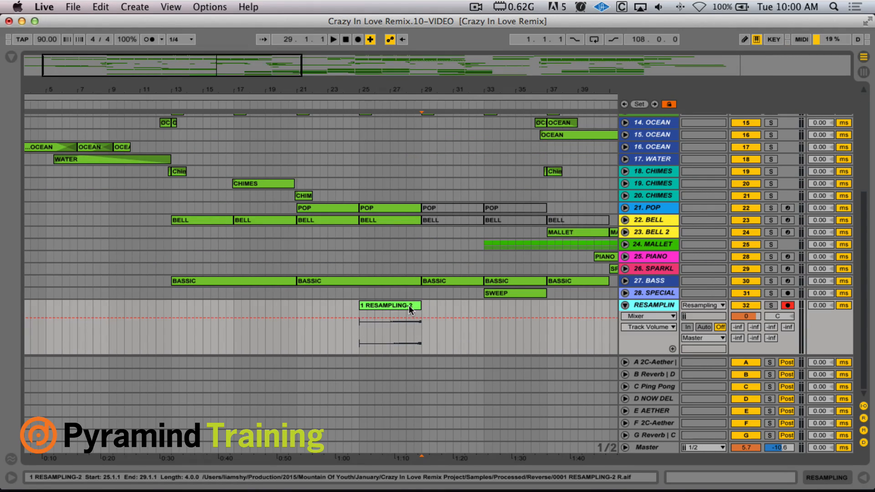
click(390, 305)
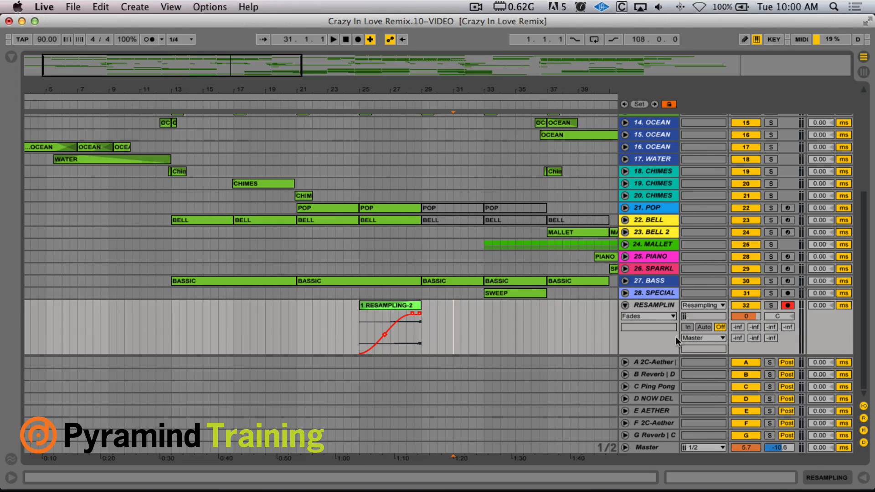
click(392, 355)
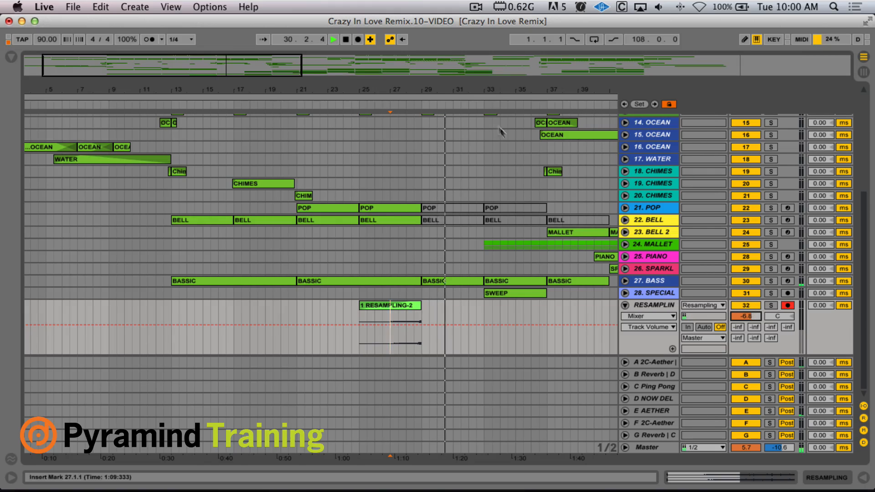
click(745, 316)
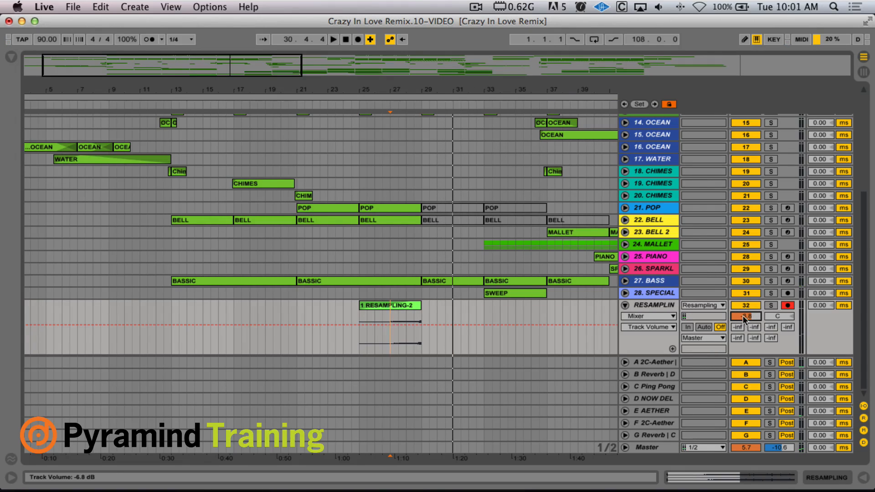